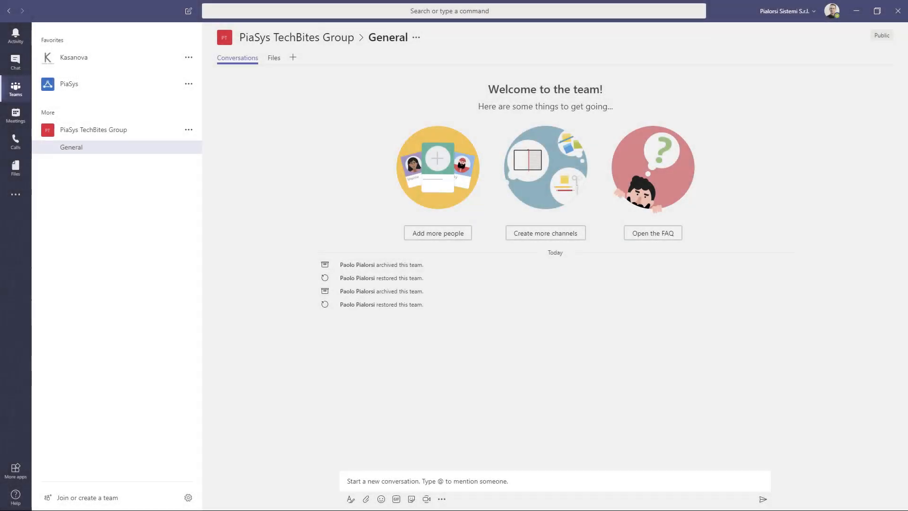
mouse_move(154, 144)
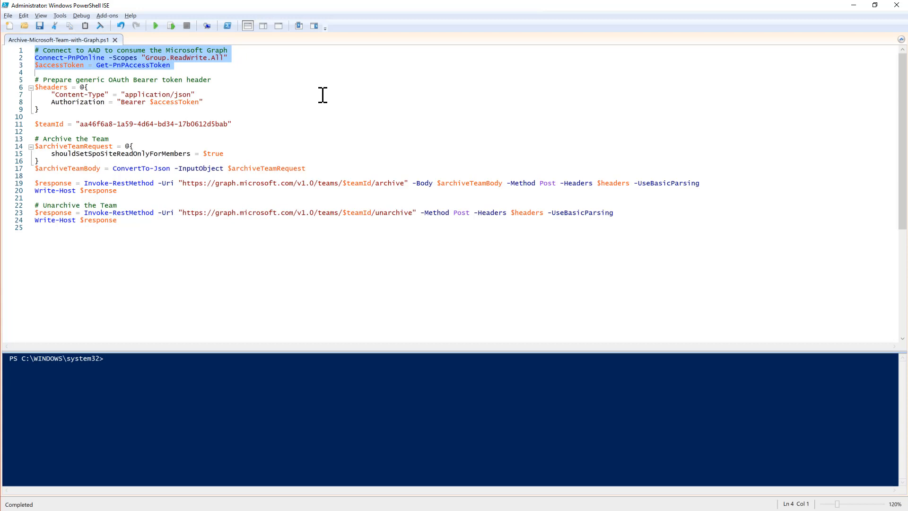
mouse_move(230, 65)
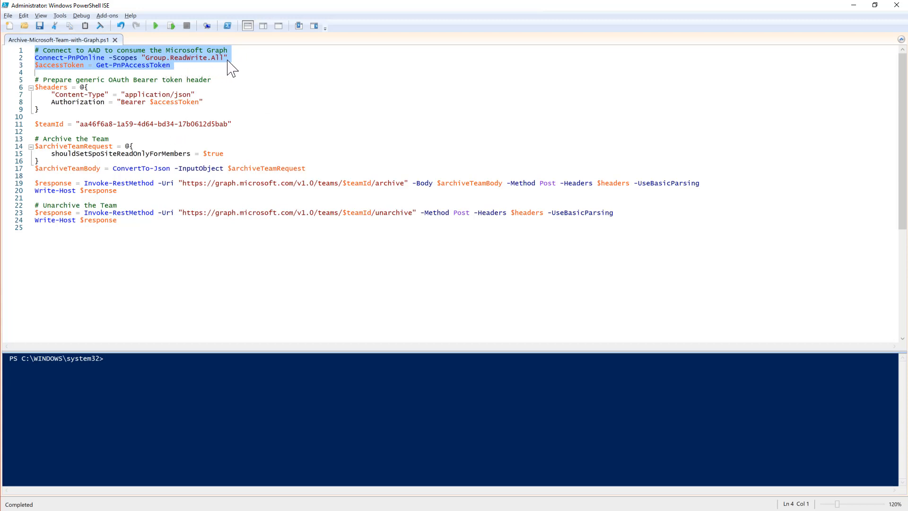
Step: Run the header, team ID and archive request blocks (lines 5–20), archiving the team
left_click(80, 64)
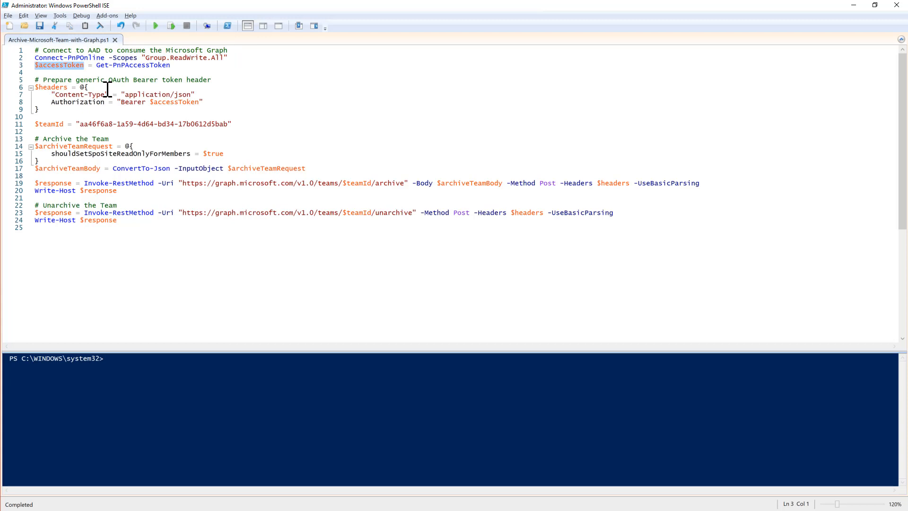
mouse_move(92, 147)
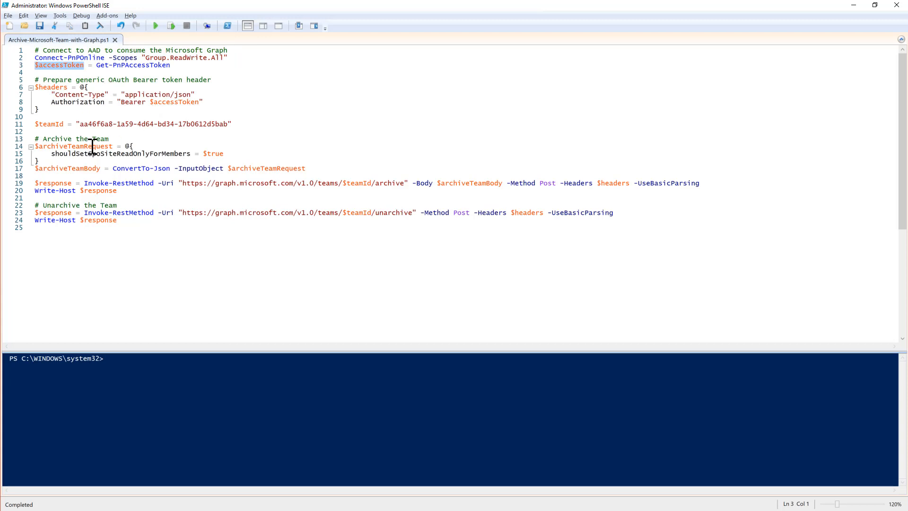
mouse_move(137, 176)
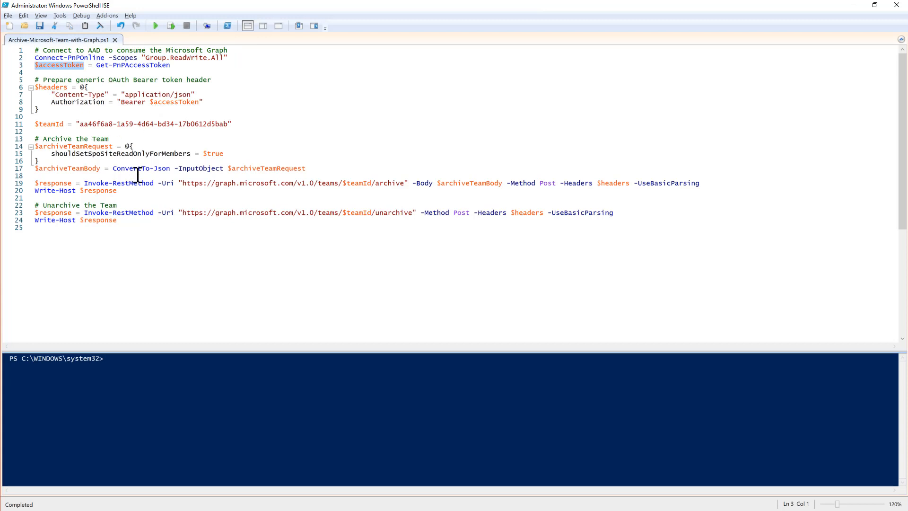
mouse_move(292, 183)
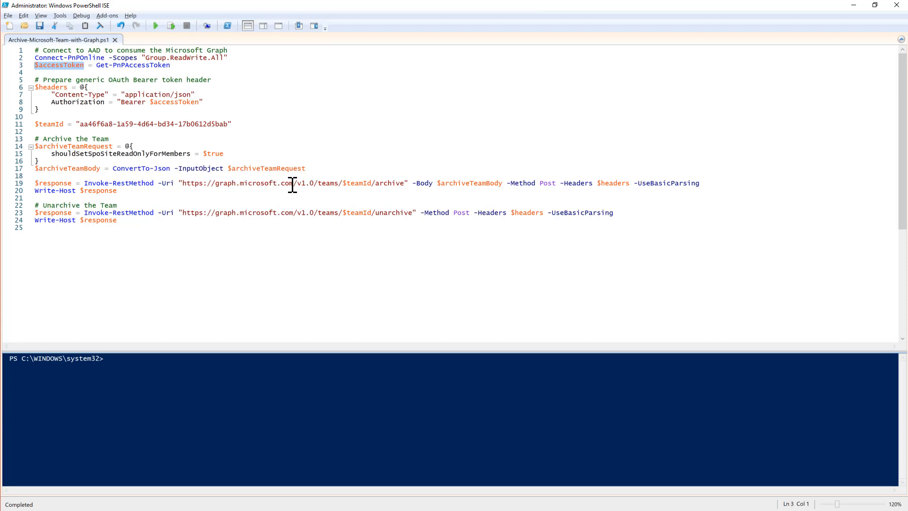
mouse_move(314, 183)
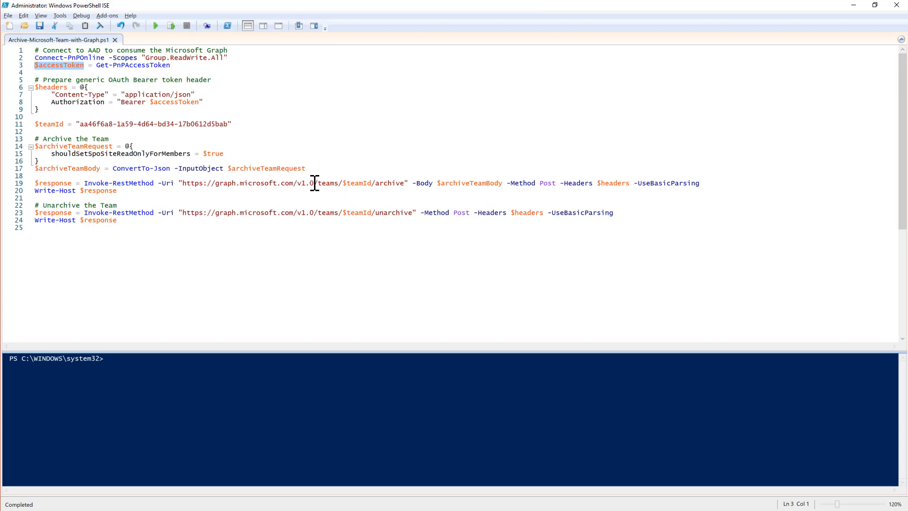
mouse_move(347, 183)
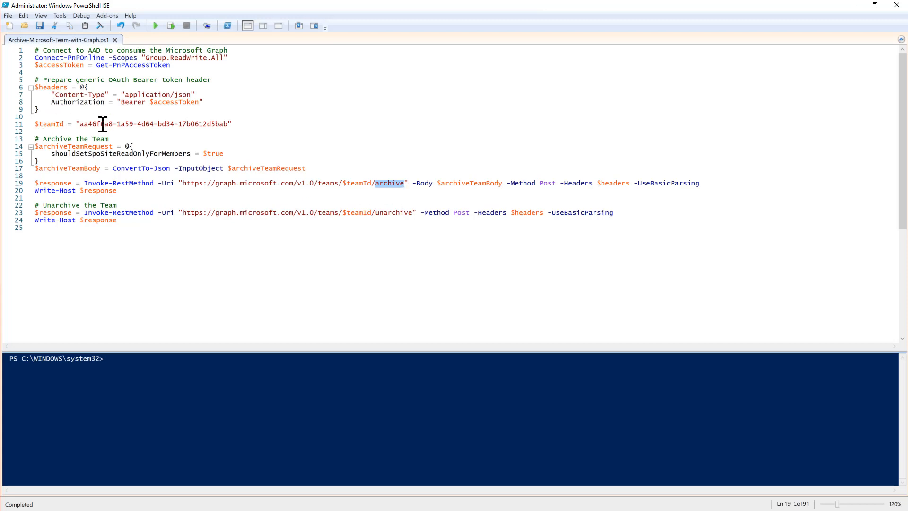
left_click(34, 146)
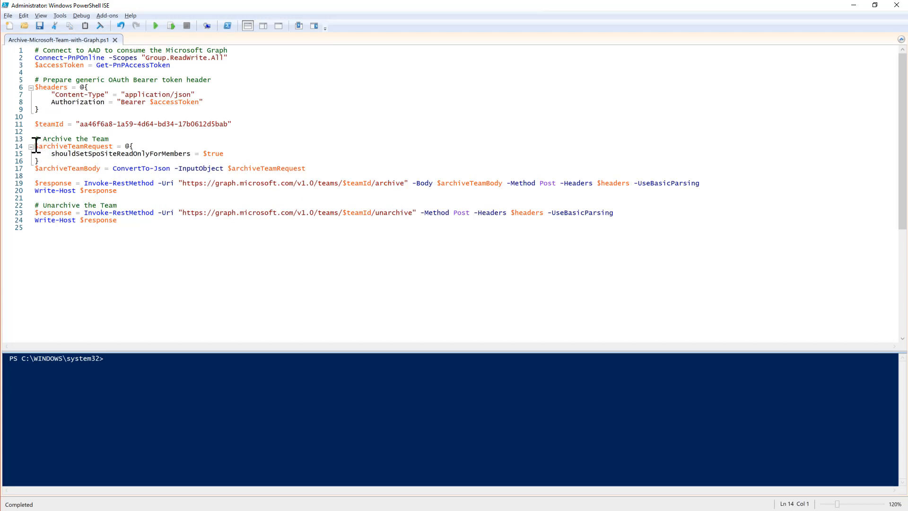
left_click(86, 168)
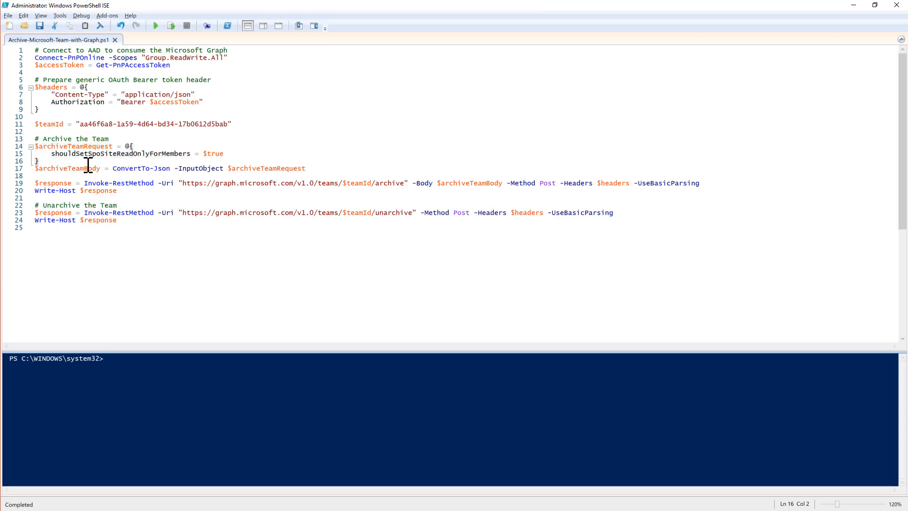
mouse_move(73, 160)
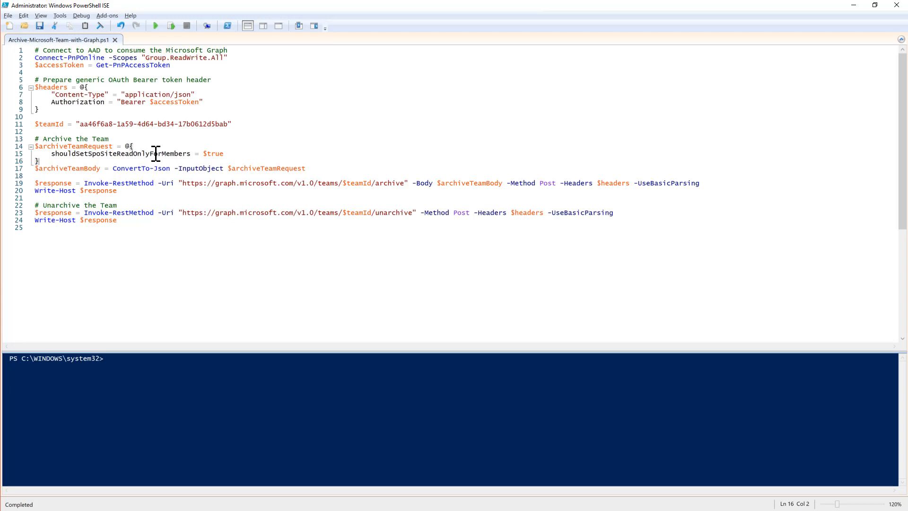
mouse_move(227, 161)
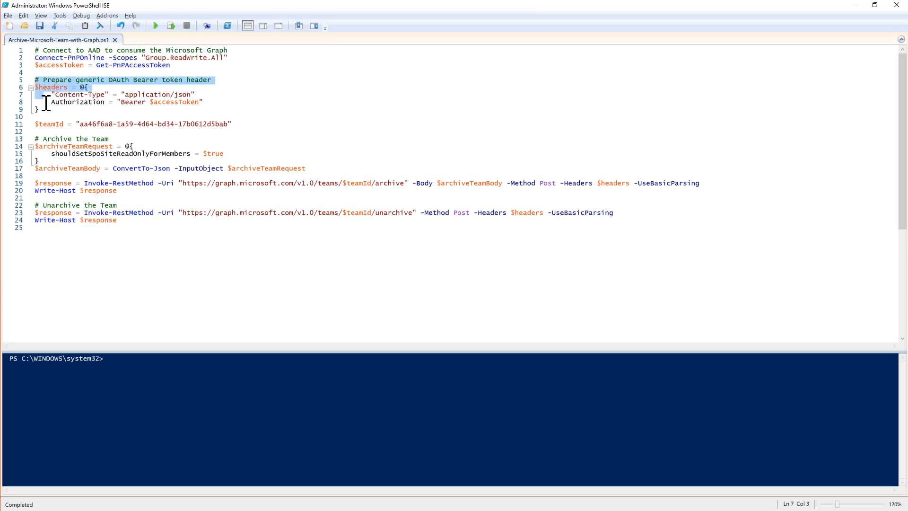
left_click(170, 26)
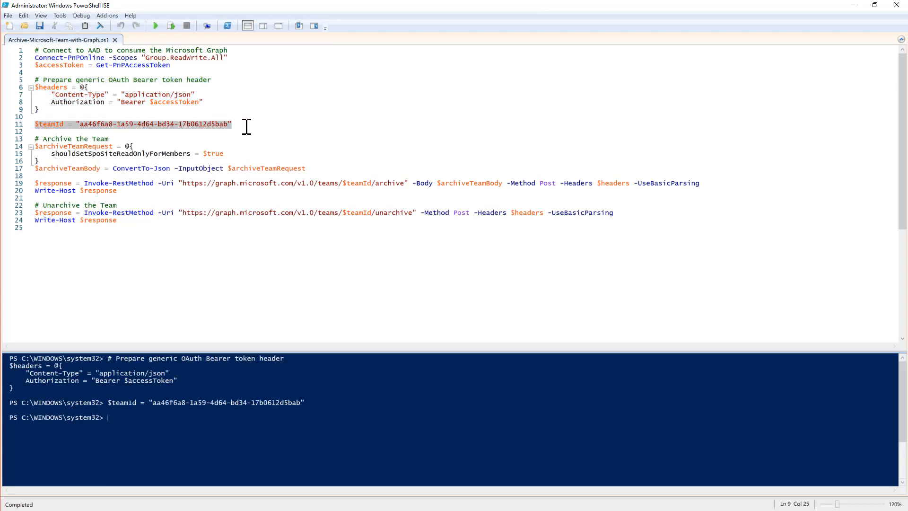
left_click_drag(34, 146, 38, 176)
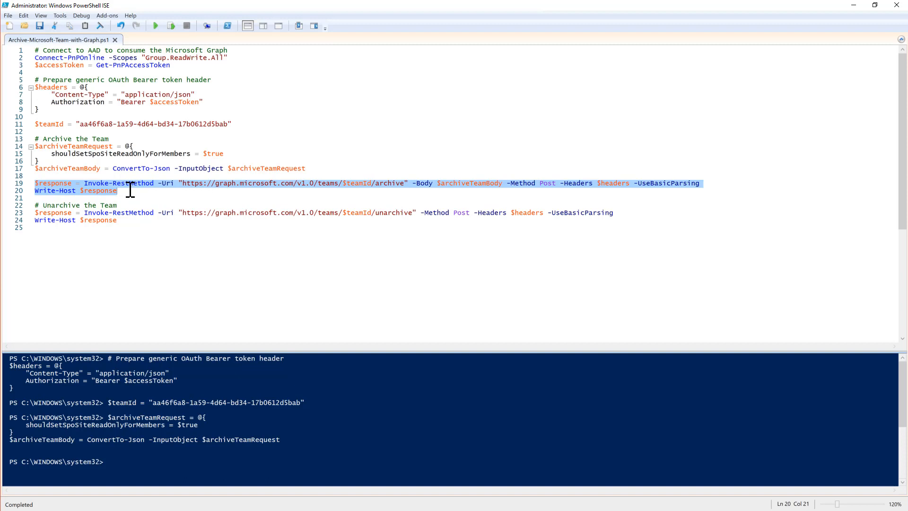
left_click(171, 26)
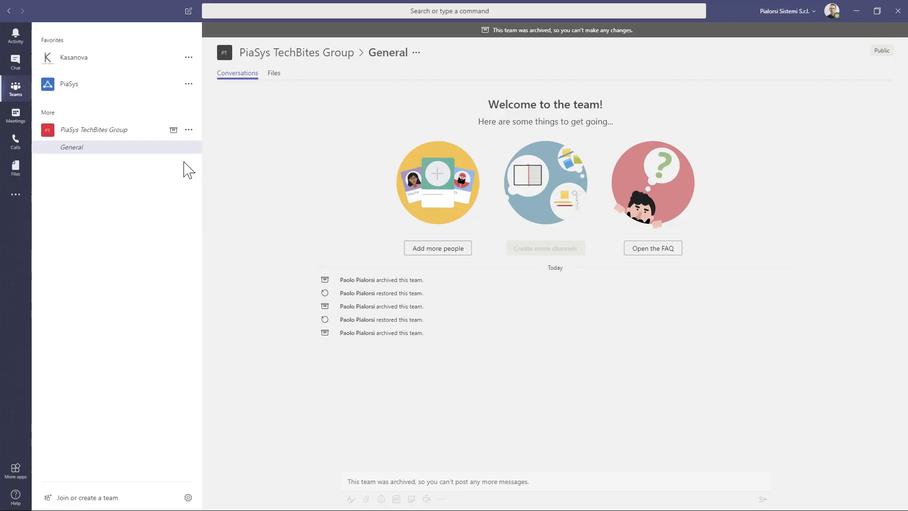
mouse_move(173, 130)
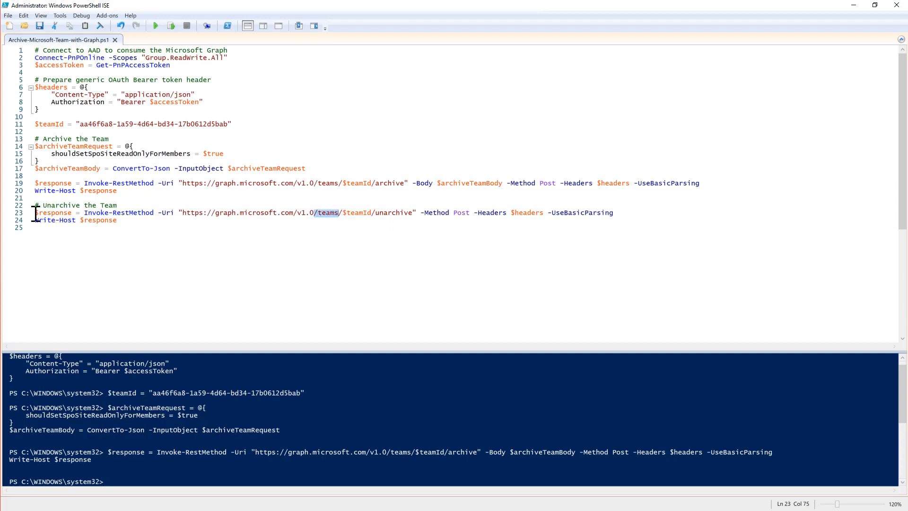
Step: Run the 'Unarchive the Team' lines 22–24 to restore PiaSys TechBites Group
left_click(171, 25)
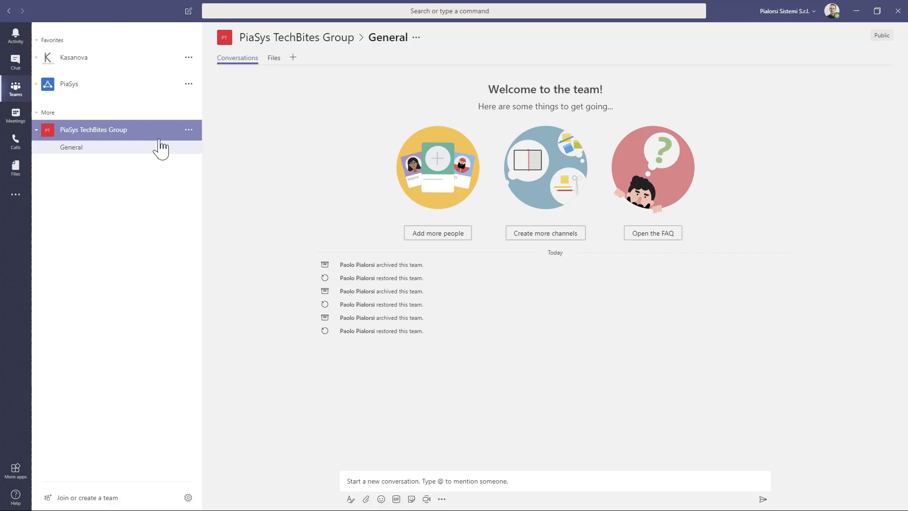
mouse_move(159, 143)
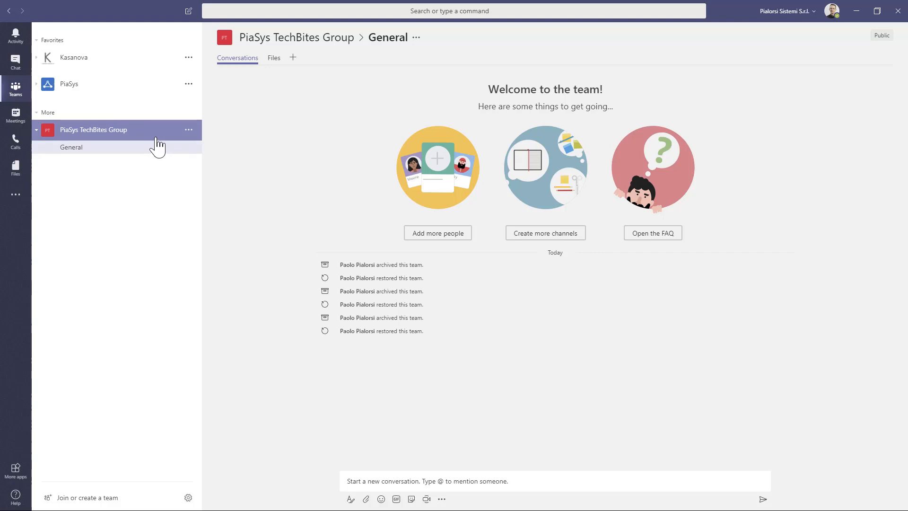
mouse_move(246, 193)
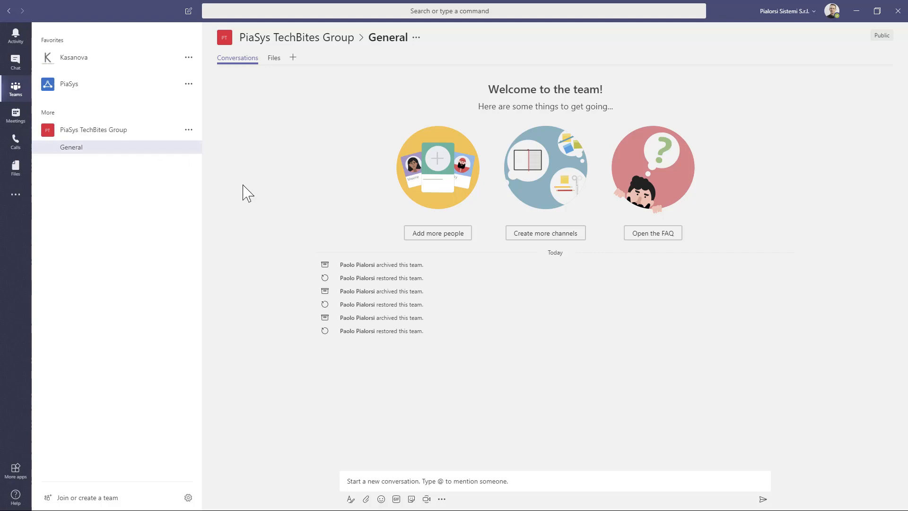